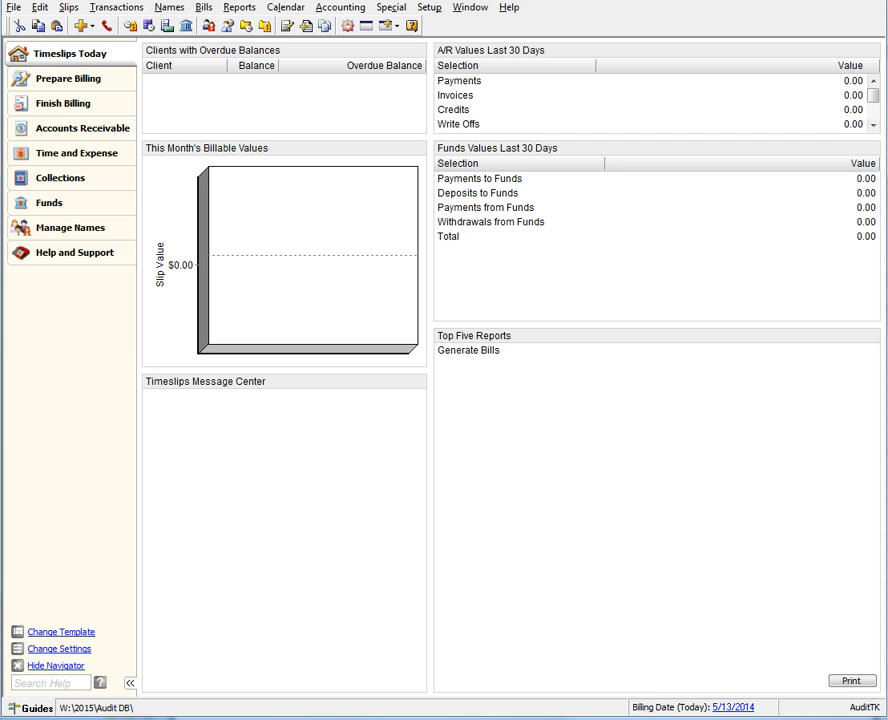
mouse_move(450, 15)
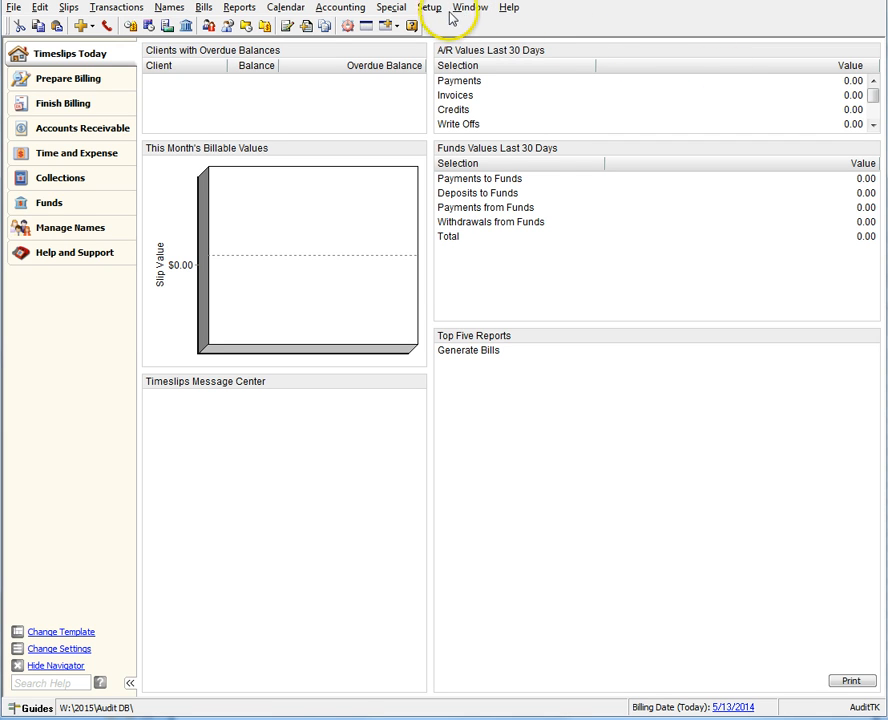
- Open Setup > Audit Houses to list templates such as LEDES1998B
click(429, 7)
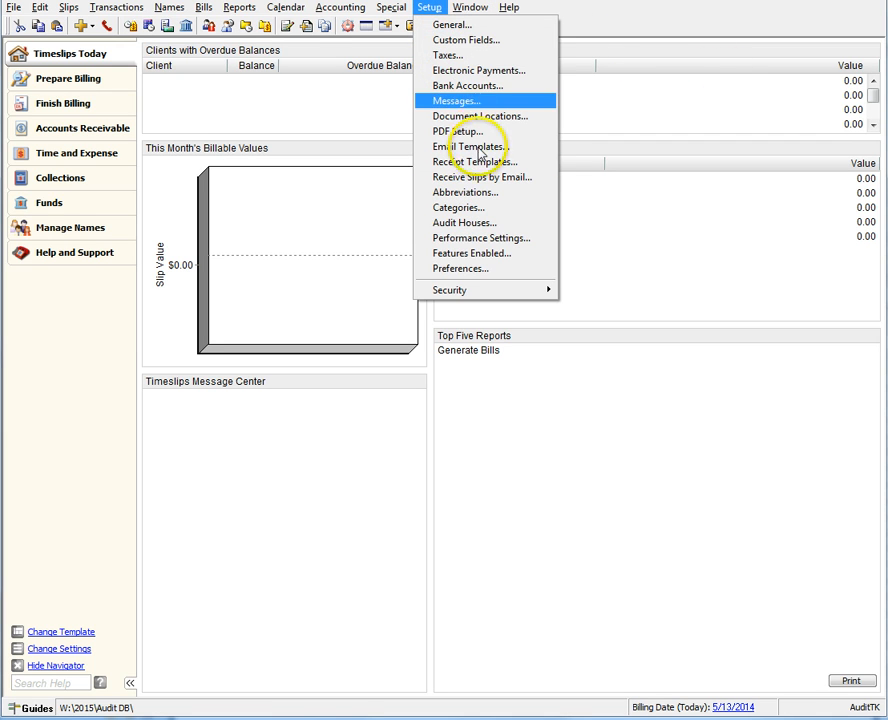
click(463, 222)
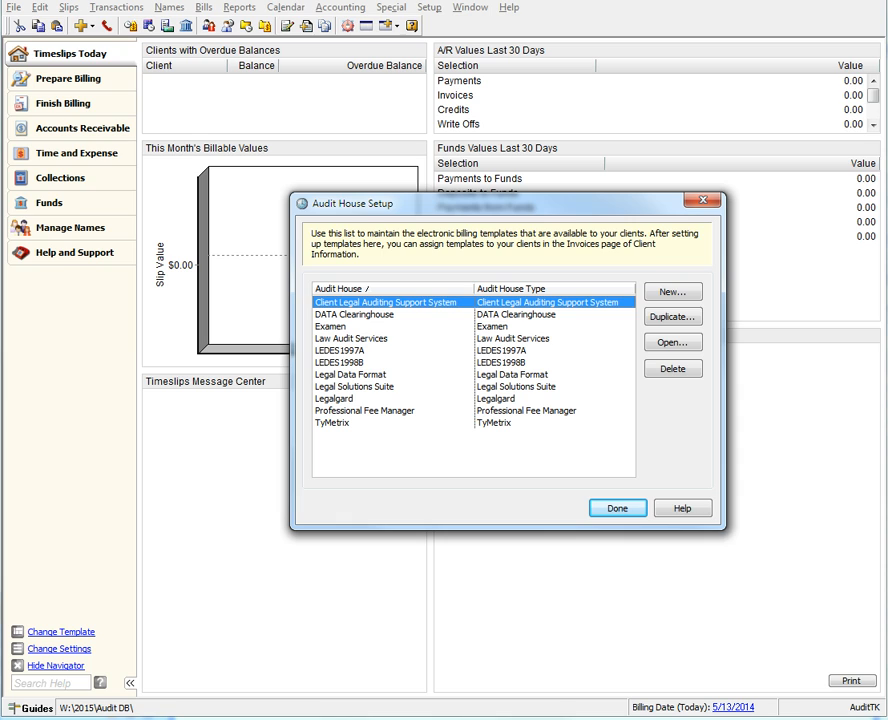
mouse_move(784, 347)
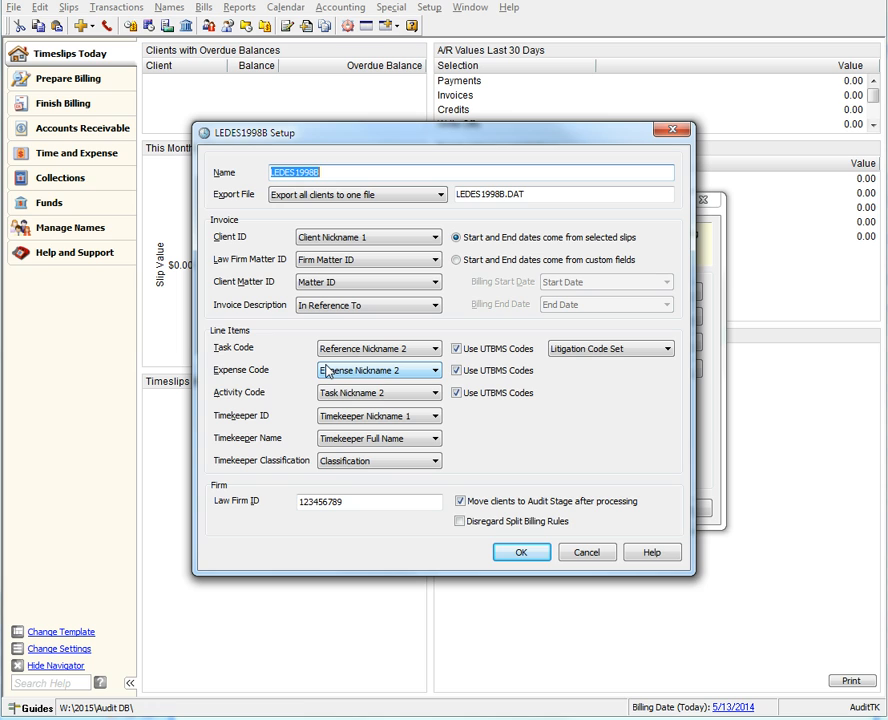
- Set LEDES1998B to export each client to a separate file named by Client Nickname 1
click(437, 194)
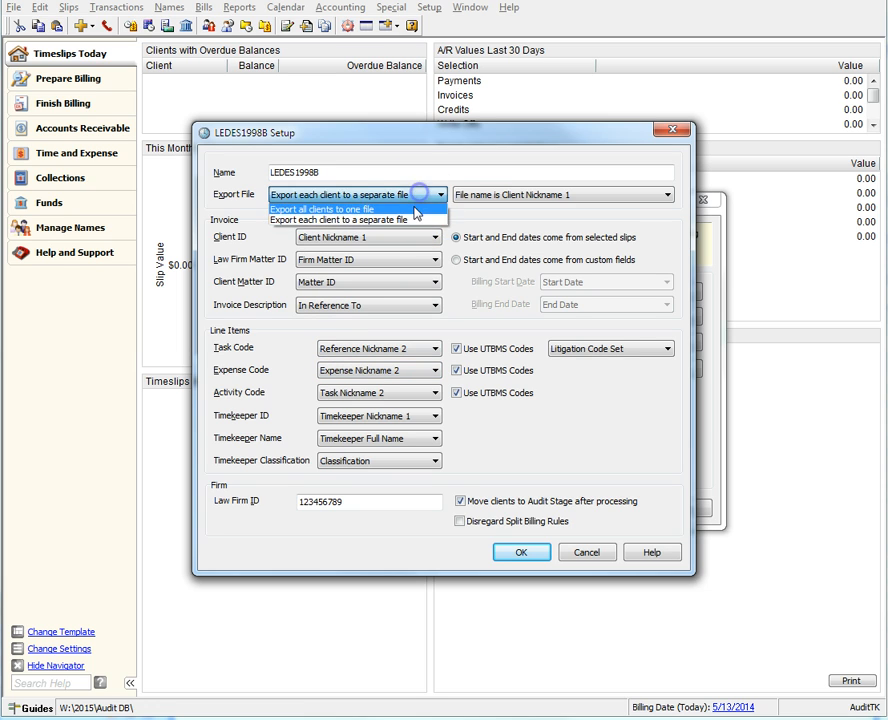
click(323, 208)
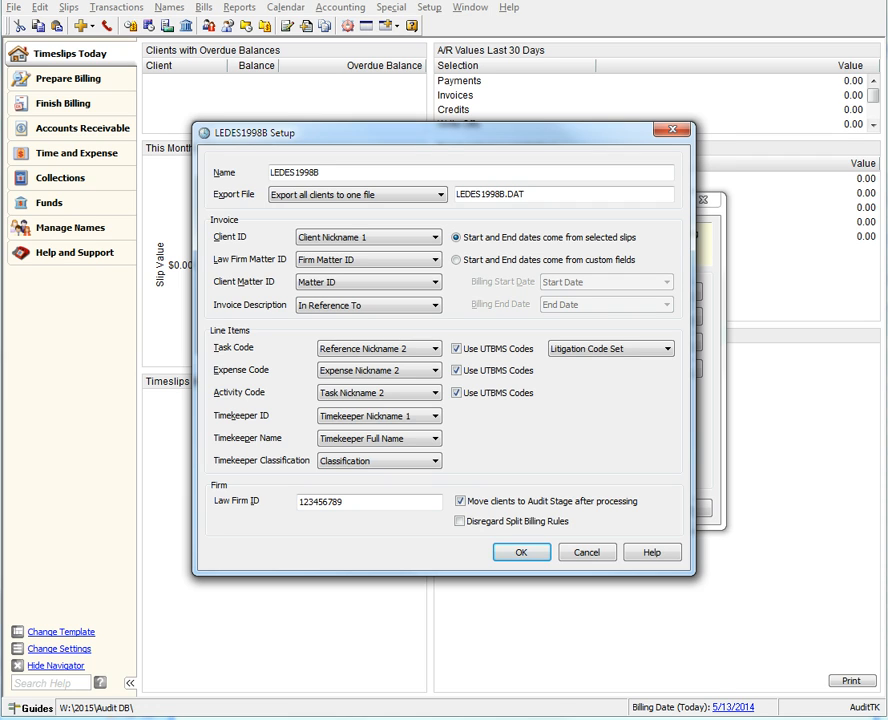
click(438, 194)
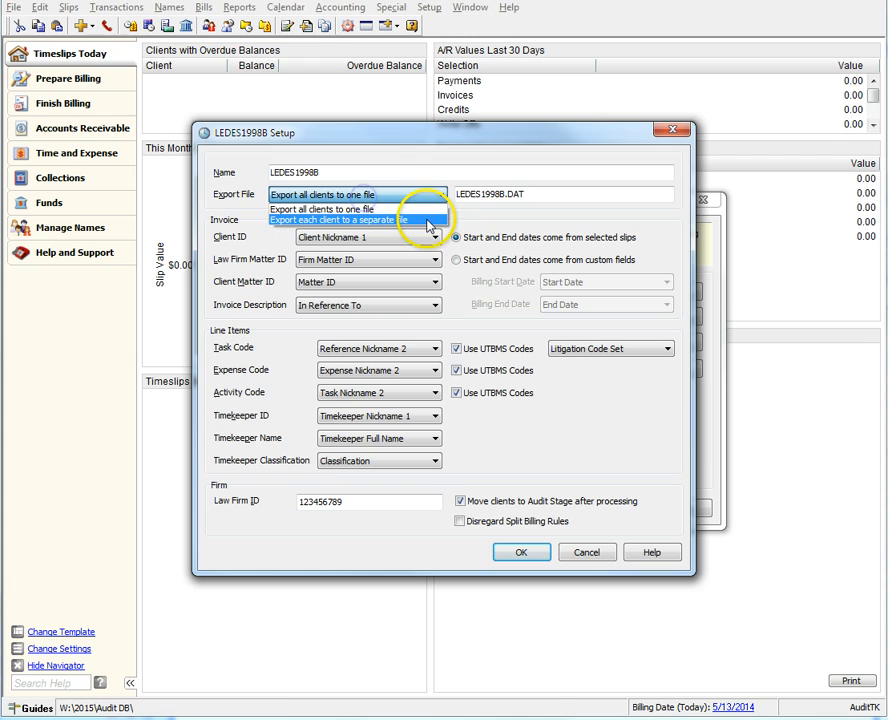
click(340, 220)
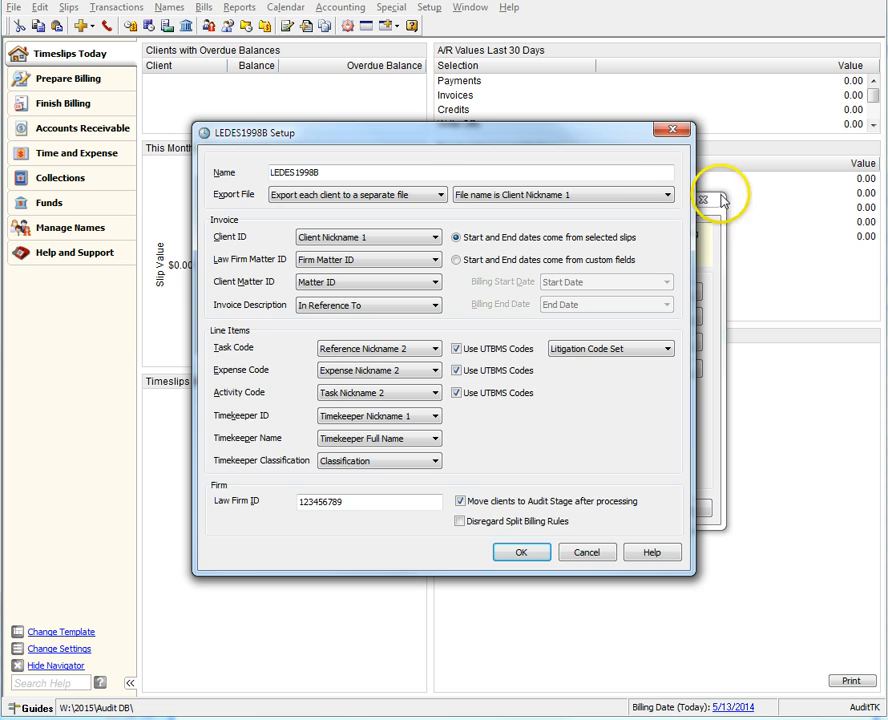
click(664, 195)
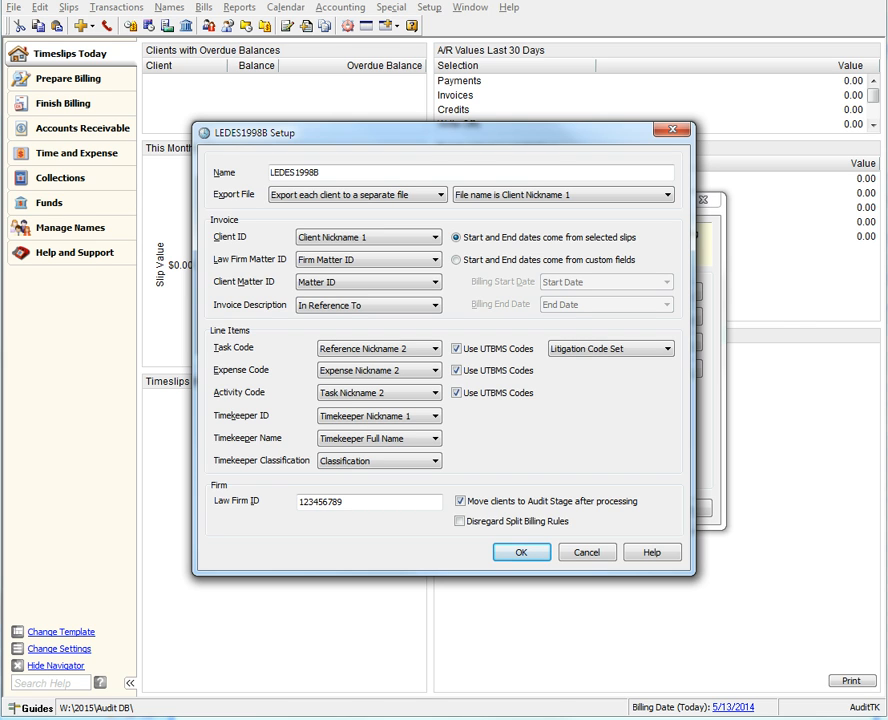
click(520, 552)
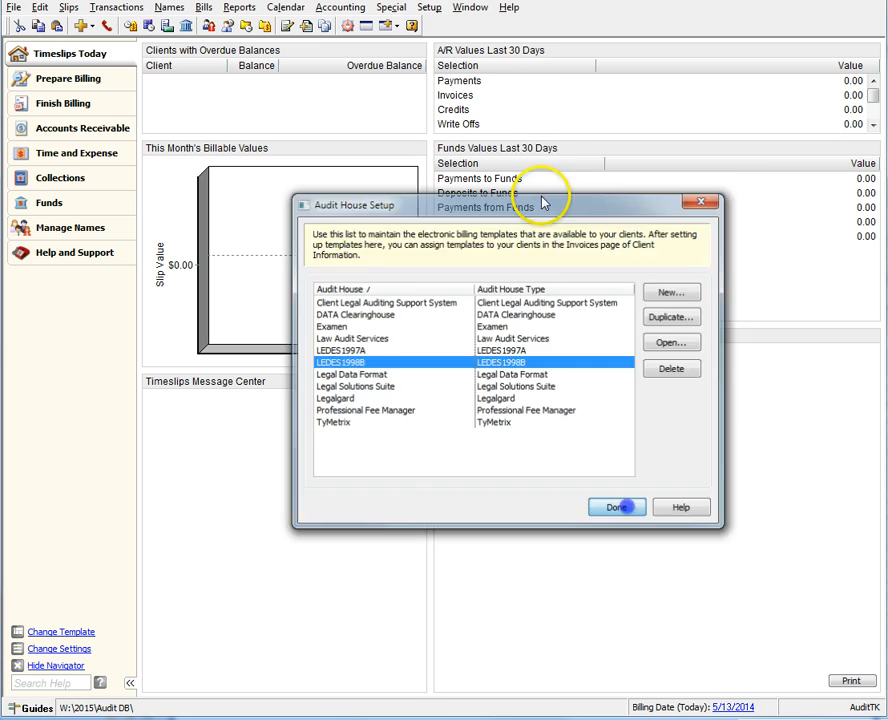
- Confirm the Audit House path C:\tssmoketest\2015\Electronic Export with date-based subfolders in Preferences
click(617, 507)
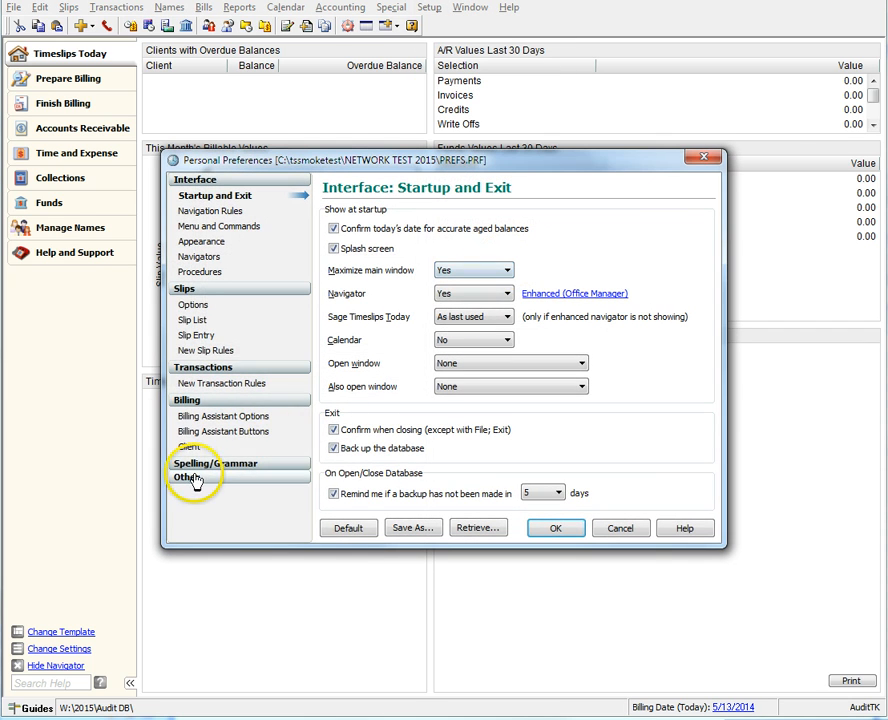
click(205, 488)
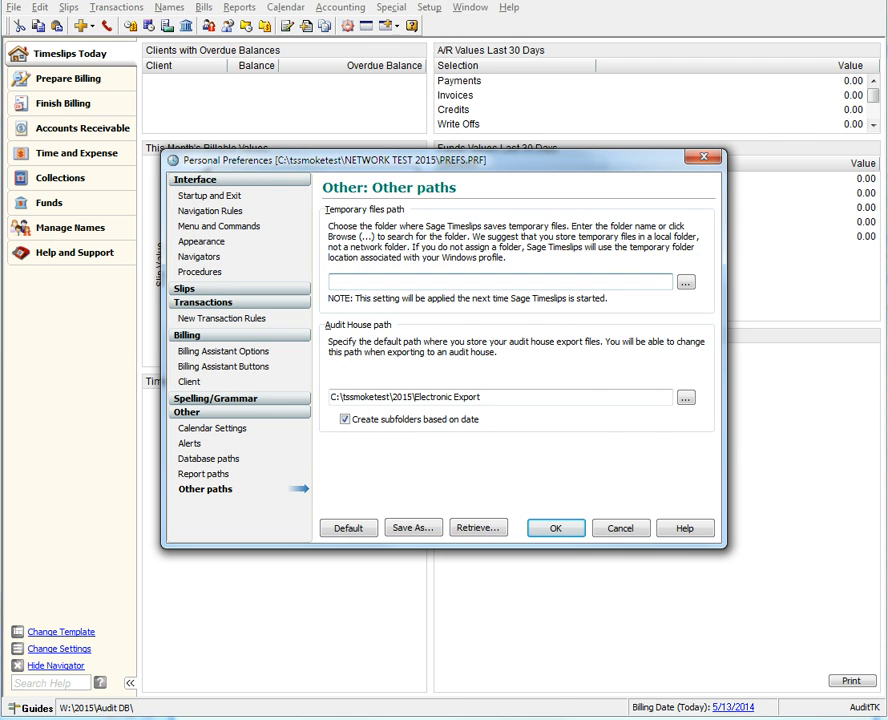
click(505, 281)
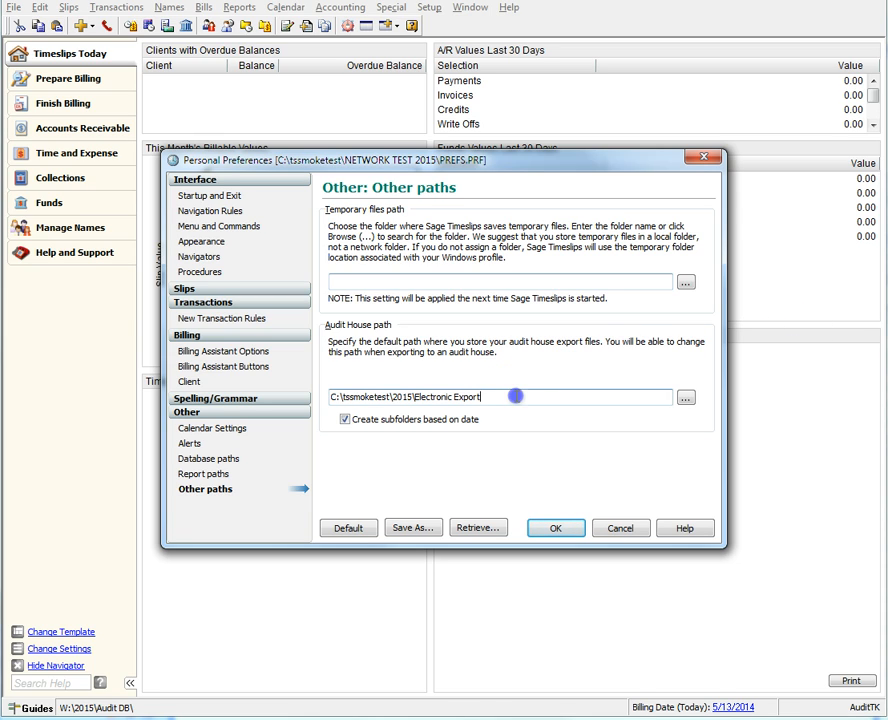
mouse_move(520, 414)
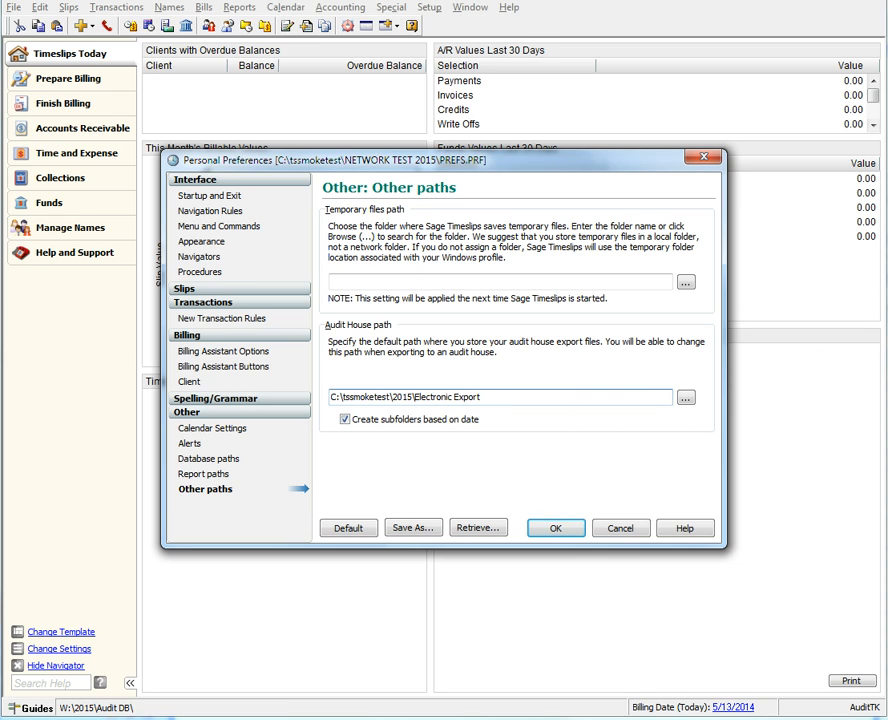
click(480, 396)
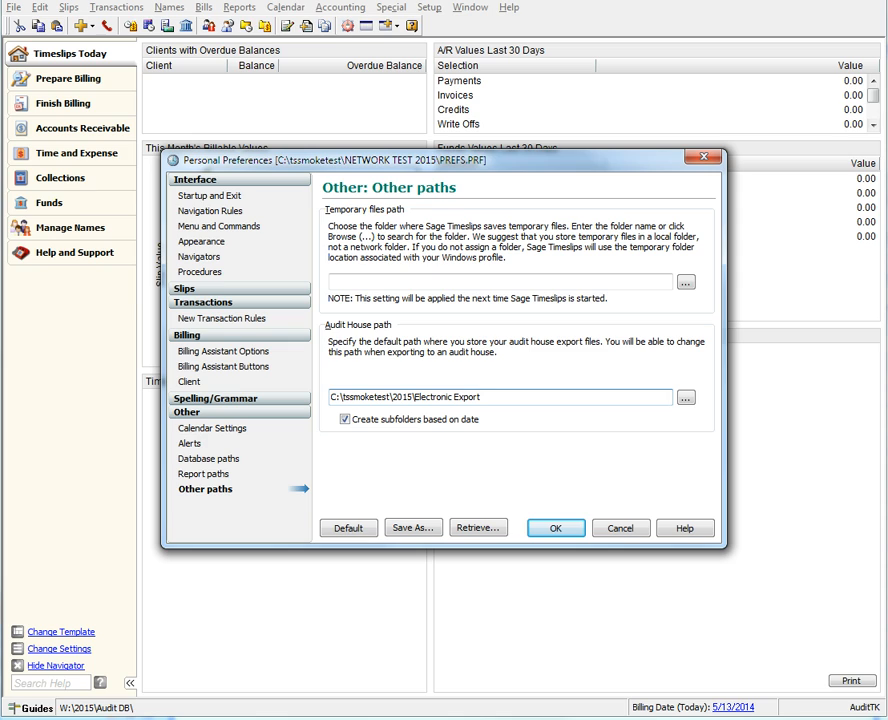
click(500, 397)
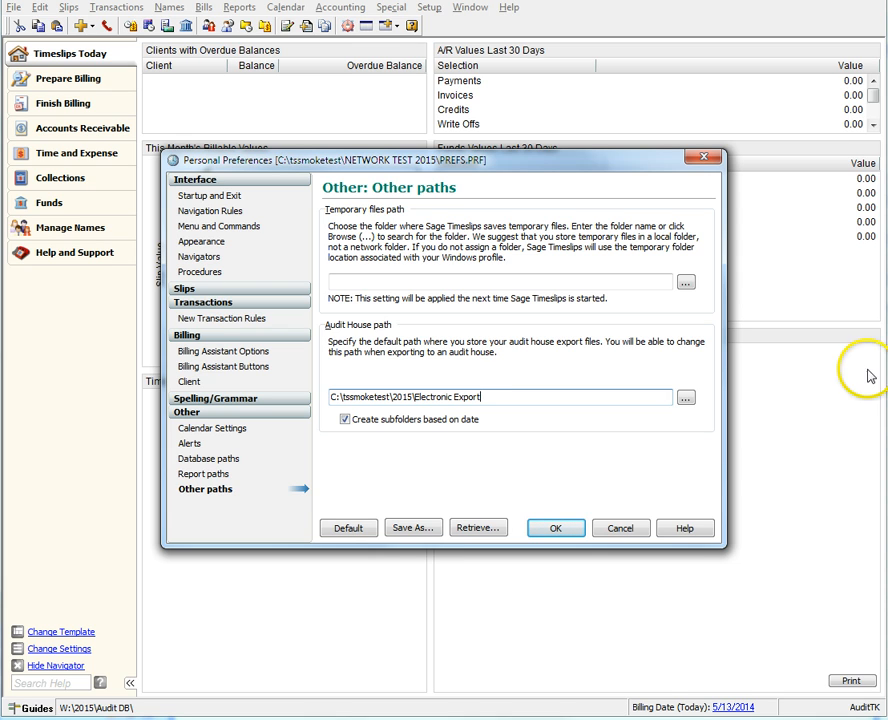
click(556, 528)
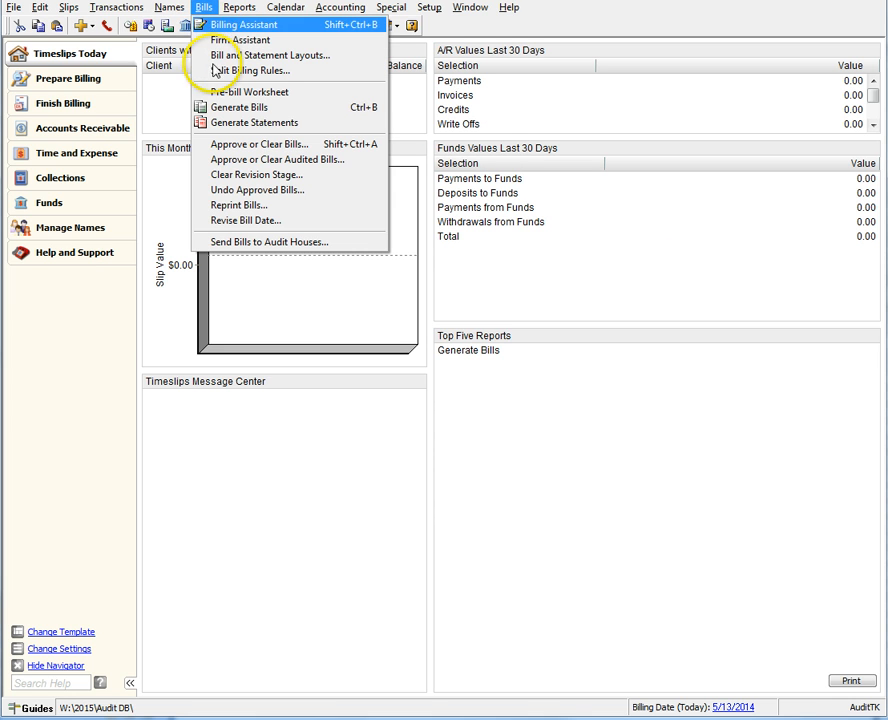
- Open Send To Audit House and filter it to LEDES1998B clients, showing nine bills
click(268, 242)
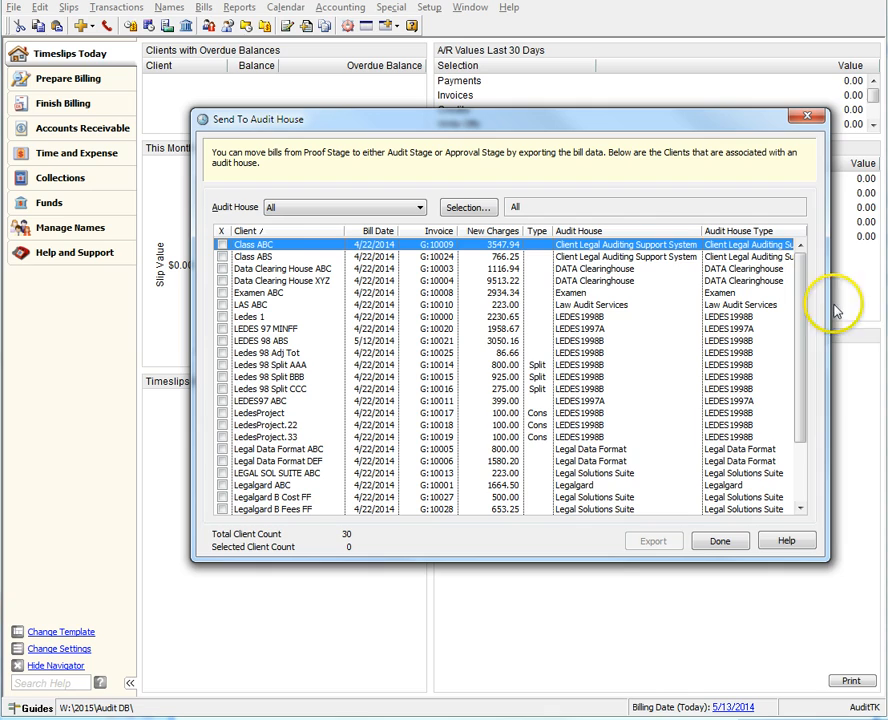
mouse_move(835, 305)
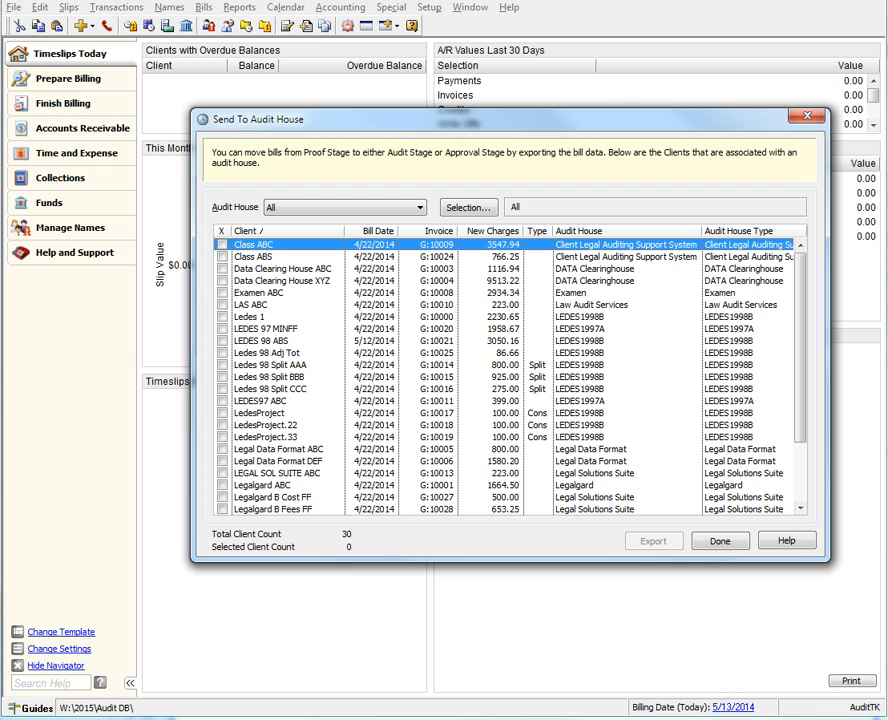
click(418, 207)
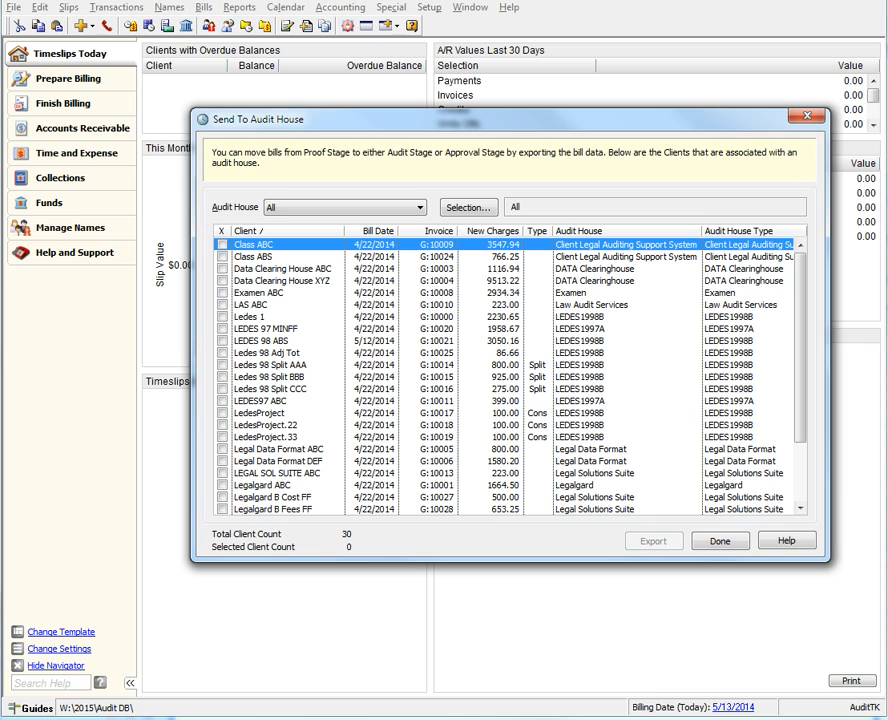
mouse_move(347, 543)
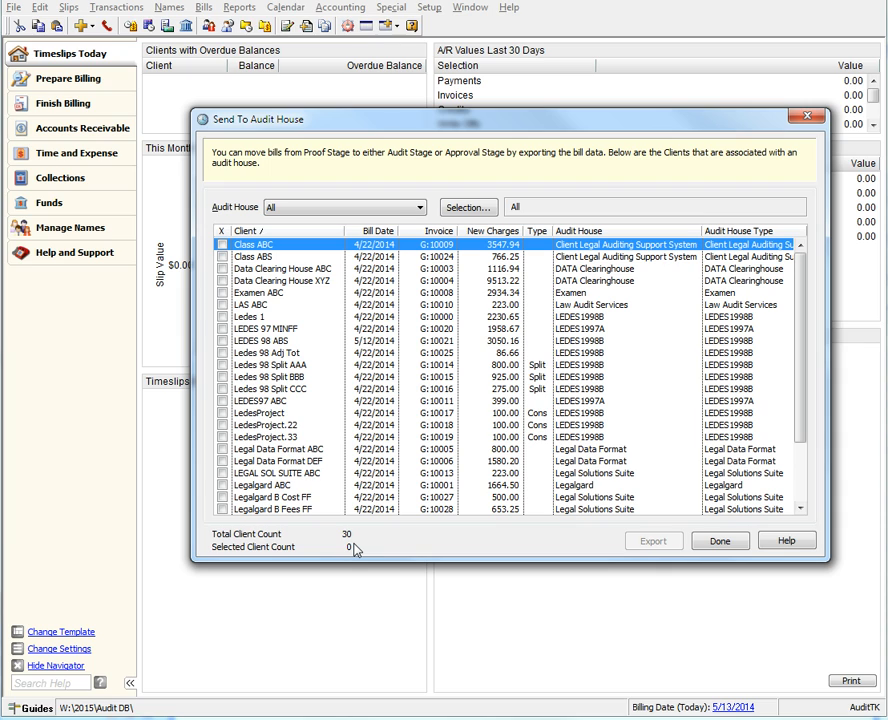
mouse_move(352, 556)
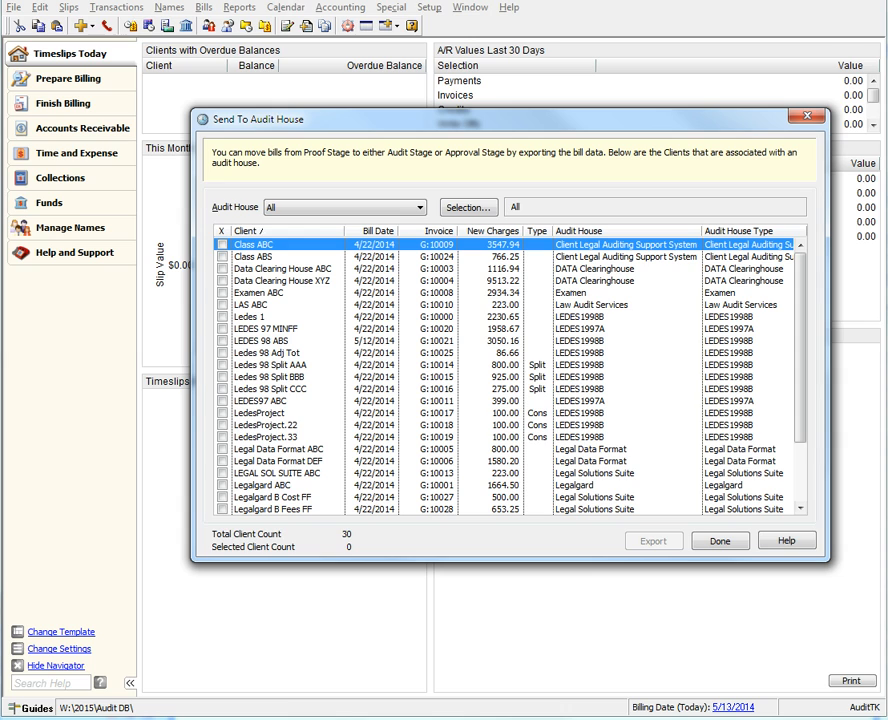
mouse_move(435, 210)
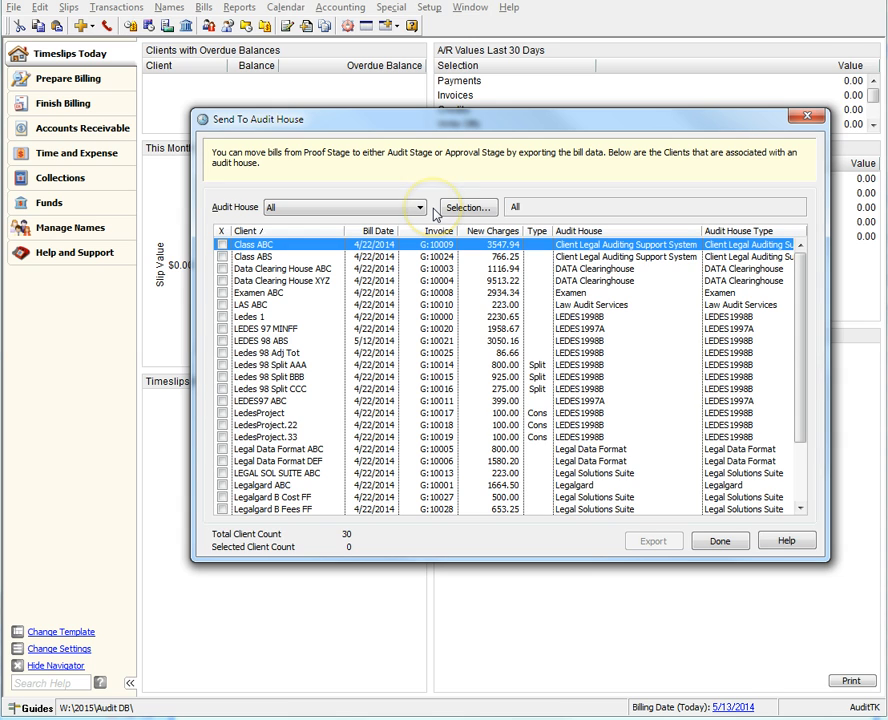
click(421, 207)
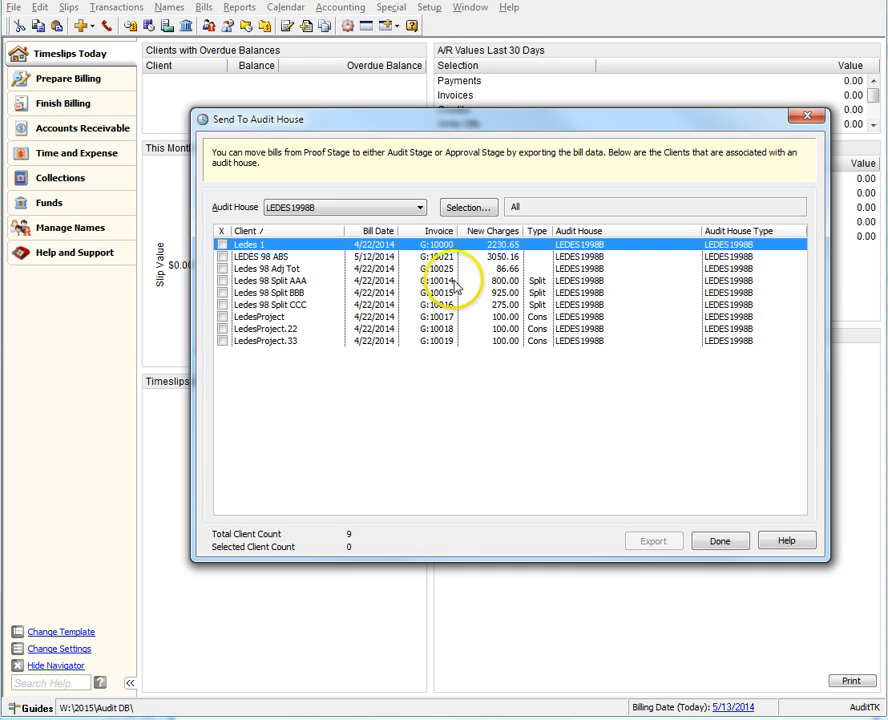
- Mark the Ledes 98 Split AAA, BBB and CCC bills for export
click(270, 280)
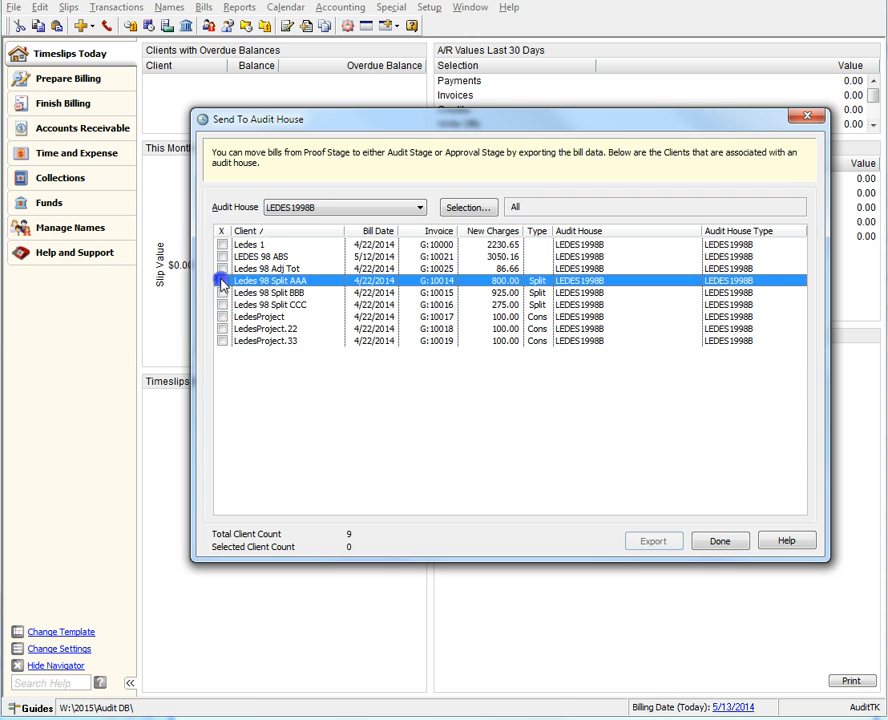
click(260, 316)
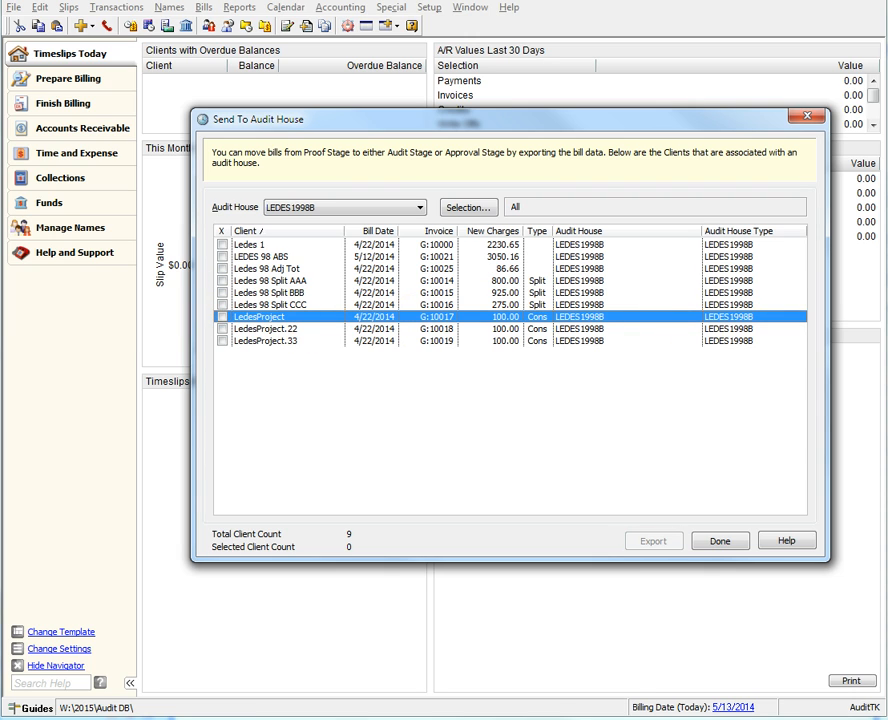
click(270, 280)
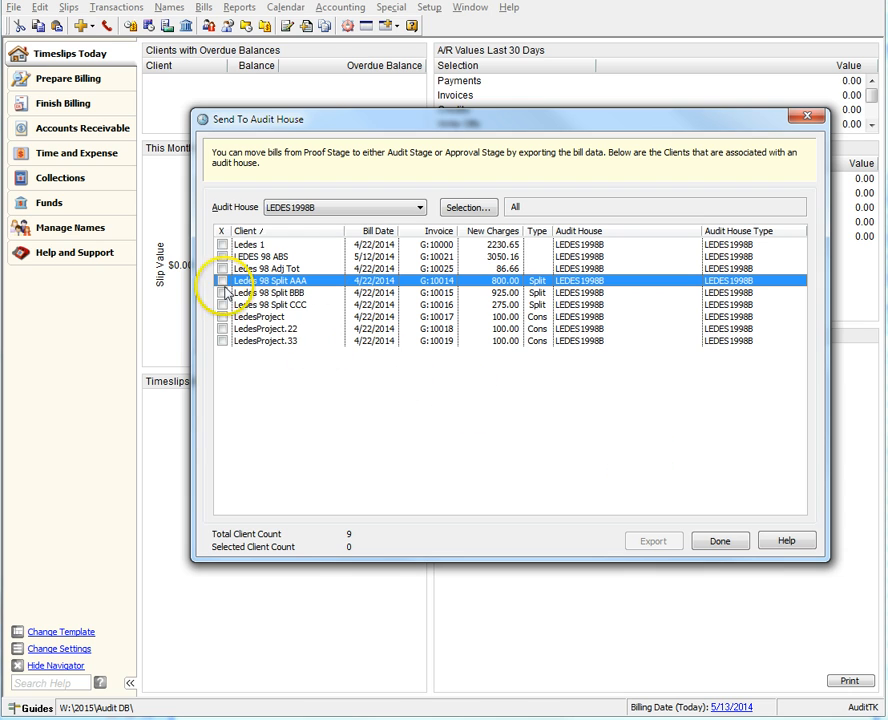
click(653, 540)
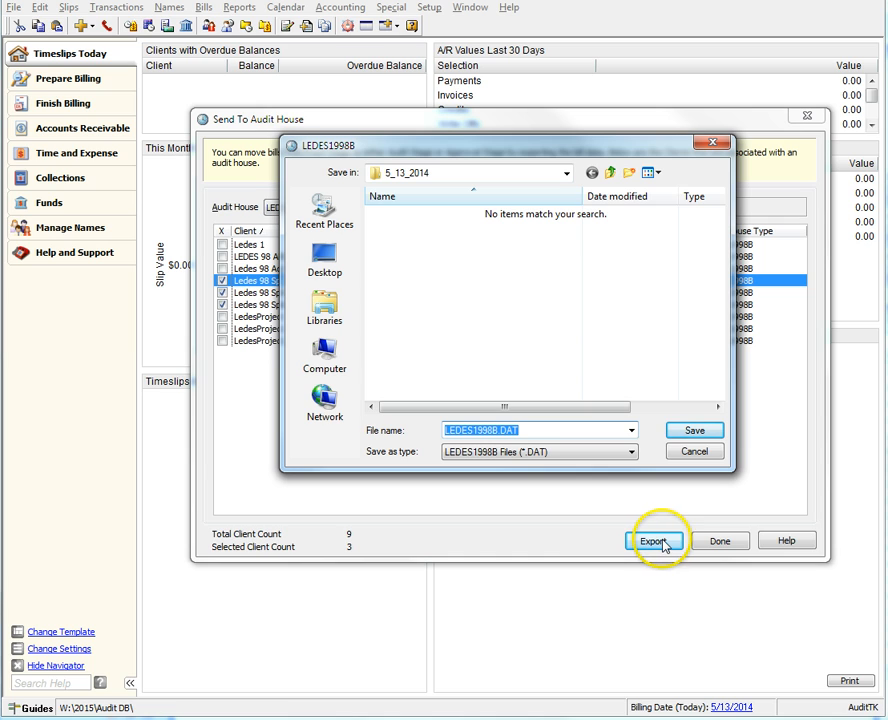
mouse_move(555, 452)
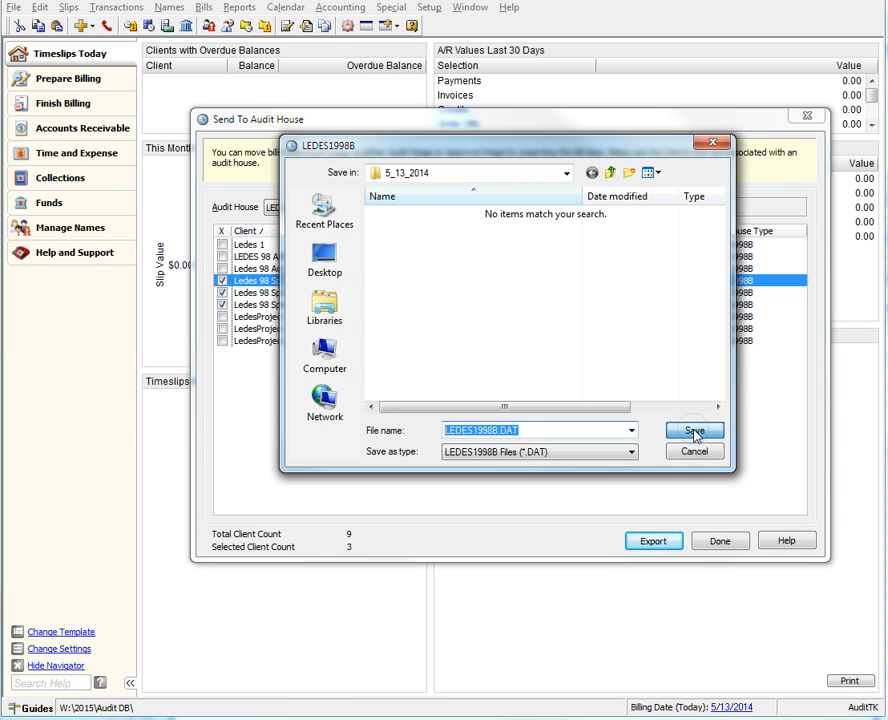
- Save the export as LEDES1998B.DAT and view the resulting warnings log
click(693, 431)
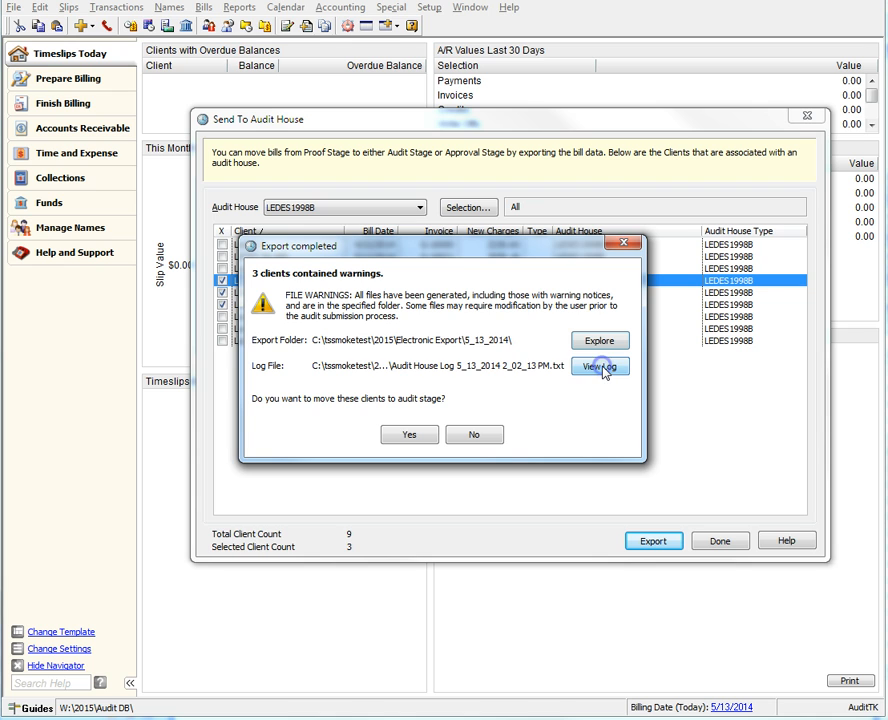
click(599, 366)
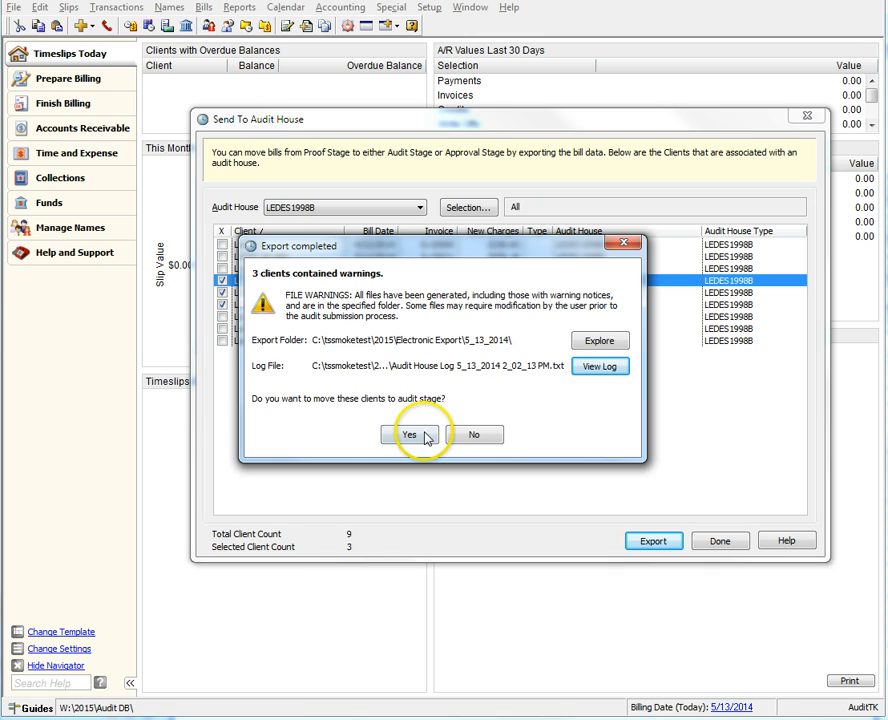
mouse_move(474, 434)
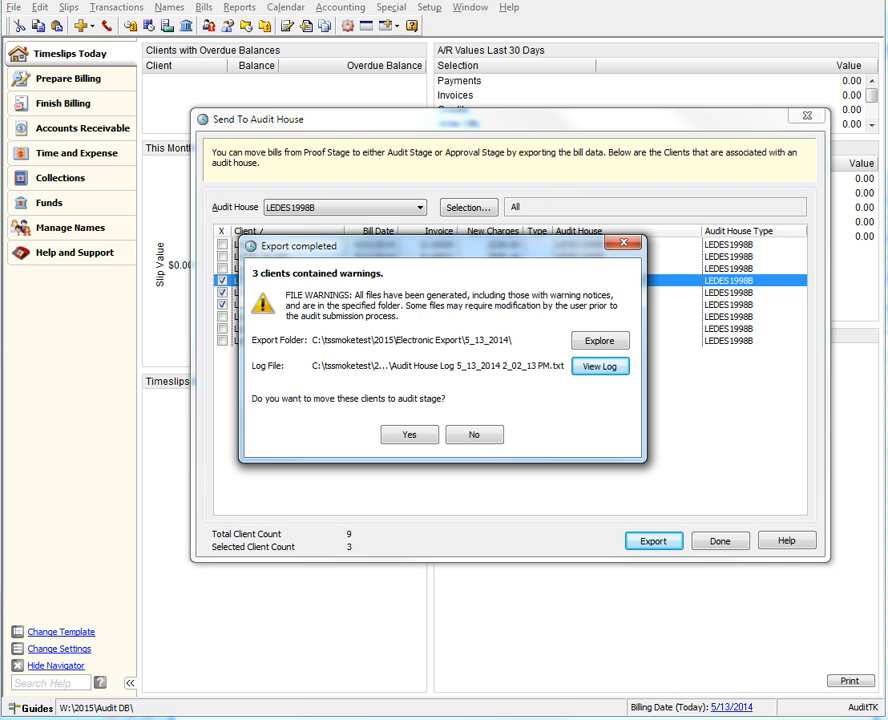
mouse_move(405, 405)
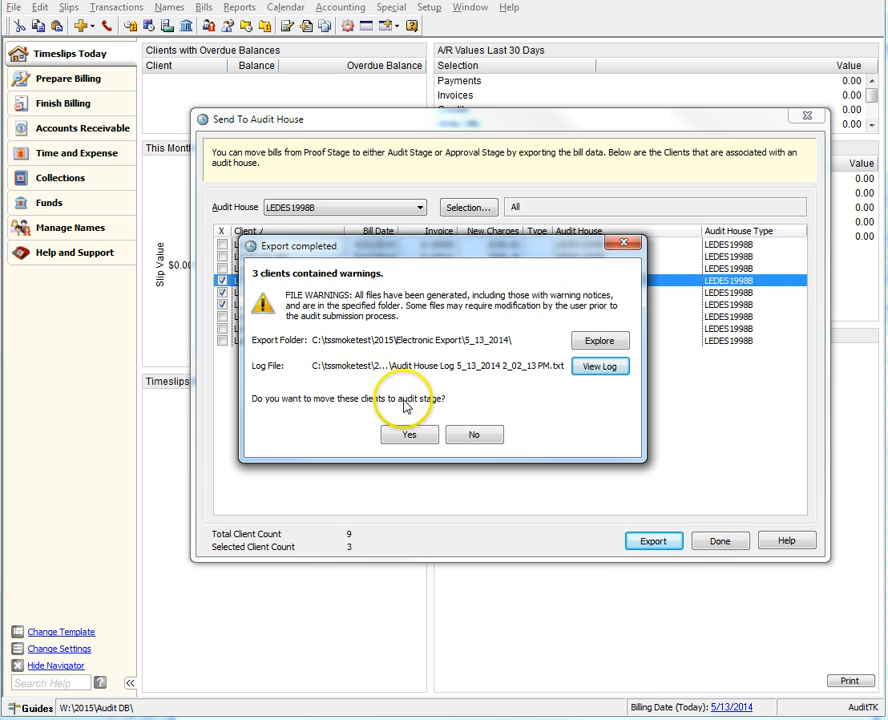
mouse_move(478, 416)
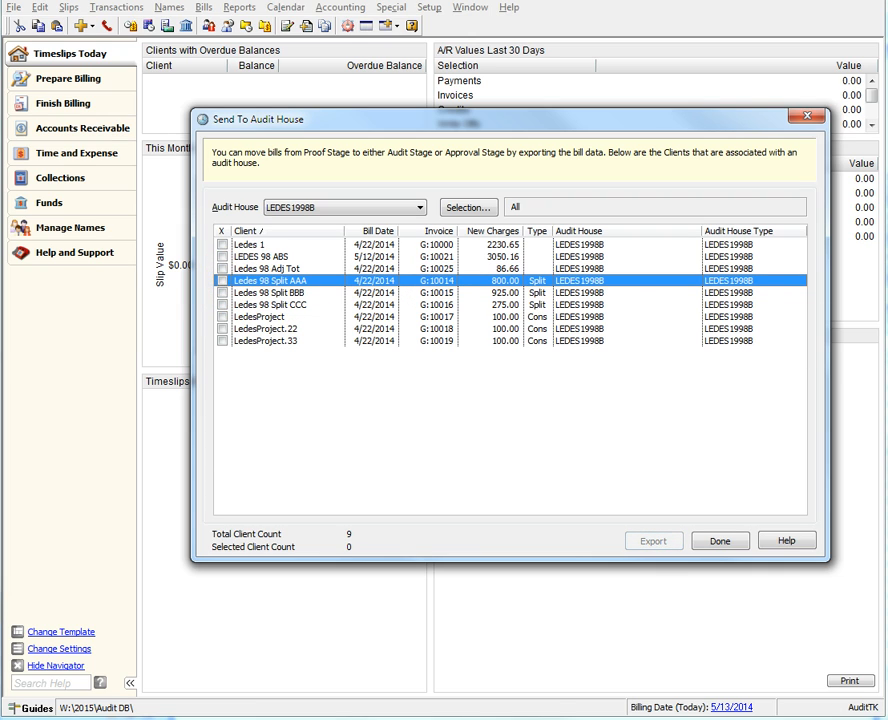
mouse_move(675, 330)
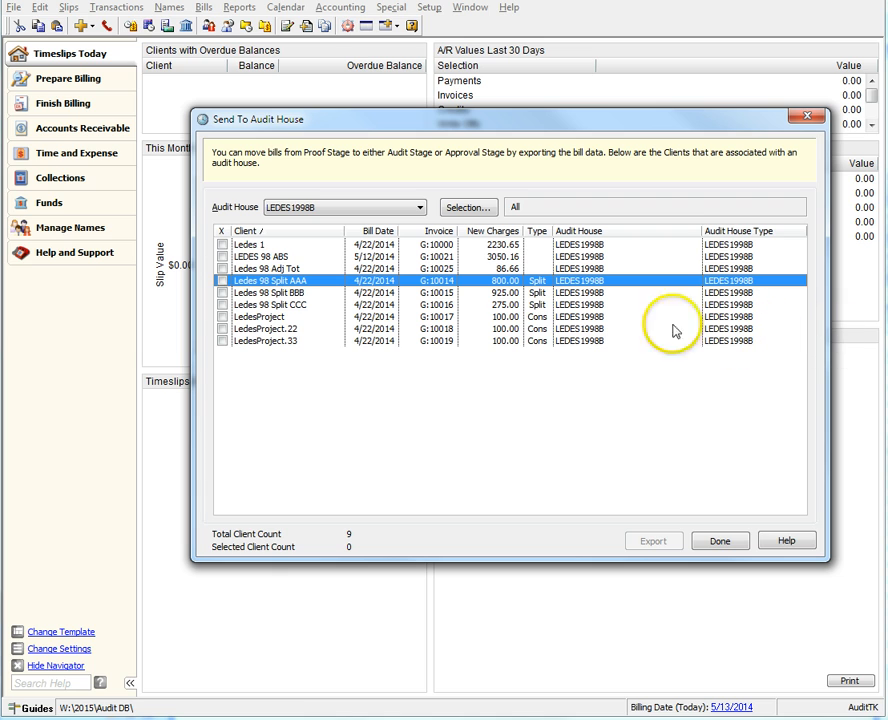
- Mark LEDES 98 ABS, save its export as LEDES1998B1.DAT, and view the log
click(223, 257)
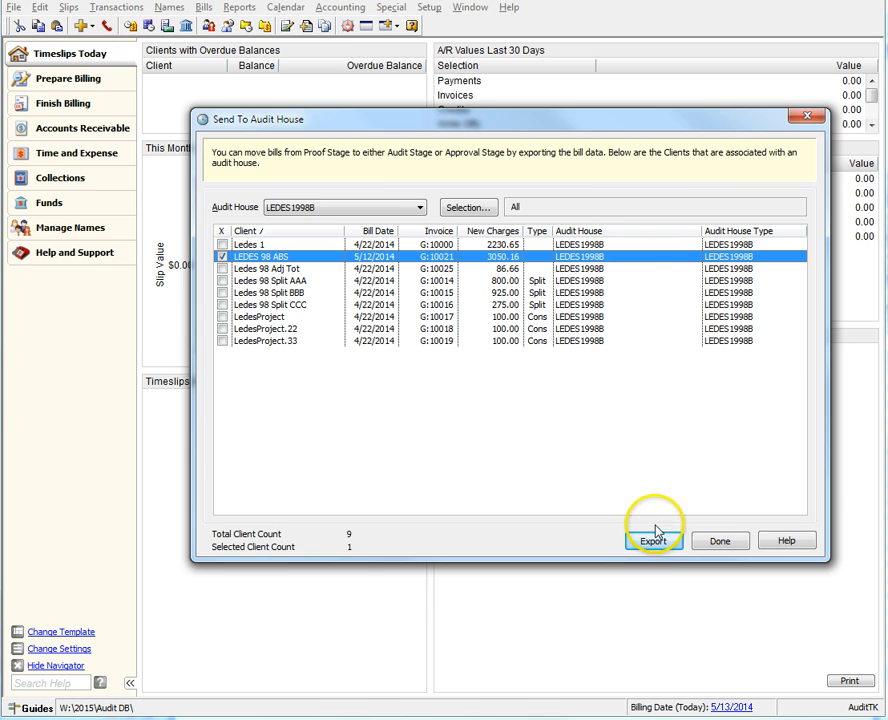
click(654, 540)
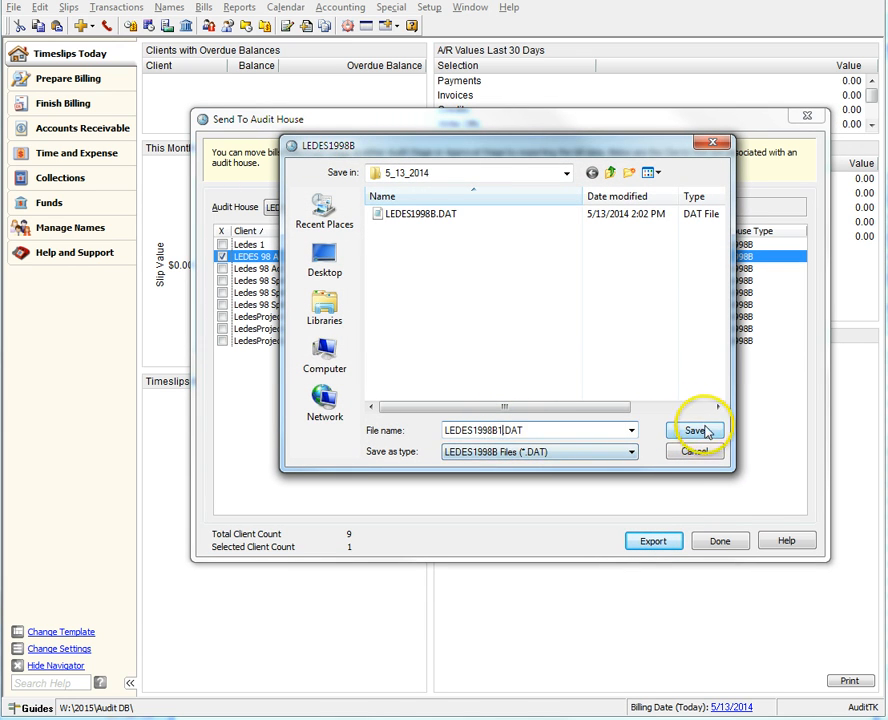
click(694, 431)
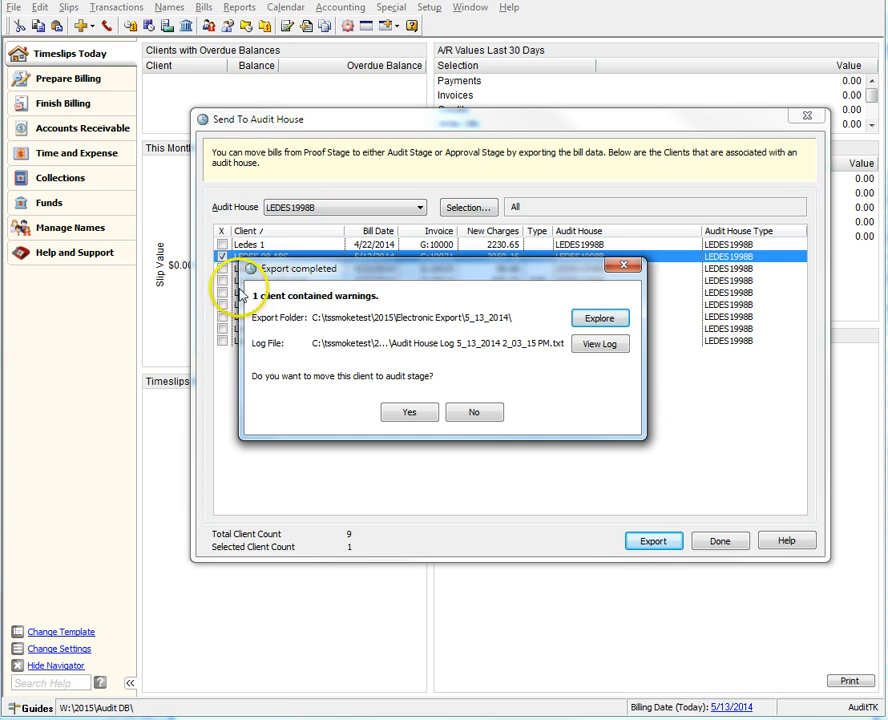
mouse_move(522, 356)
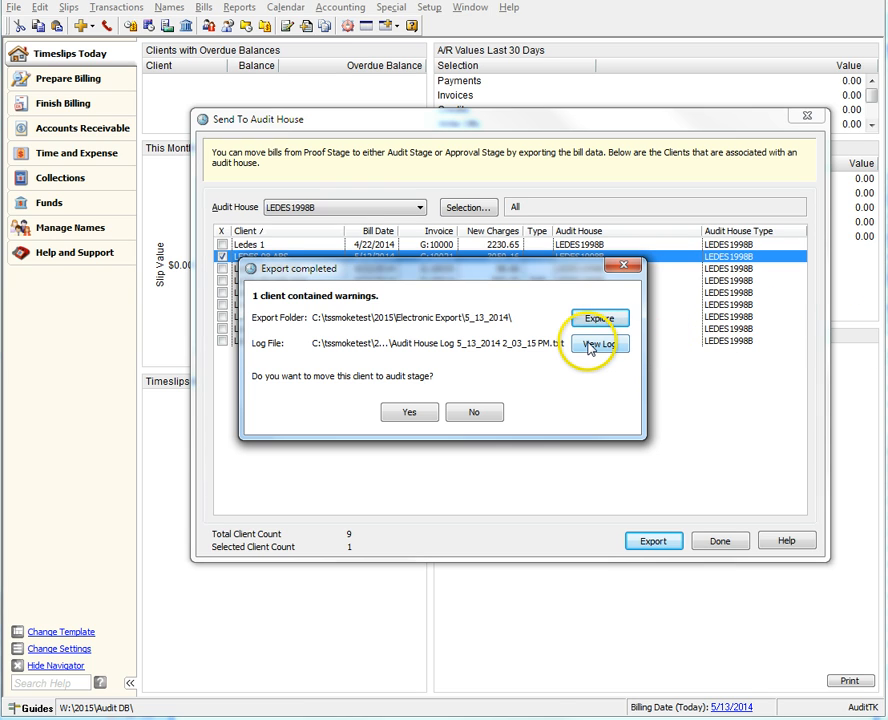
click(599, 343)
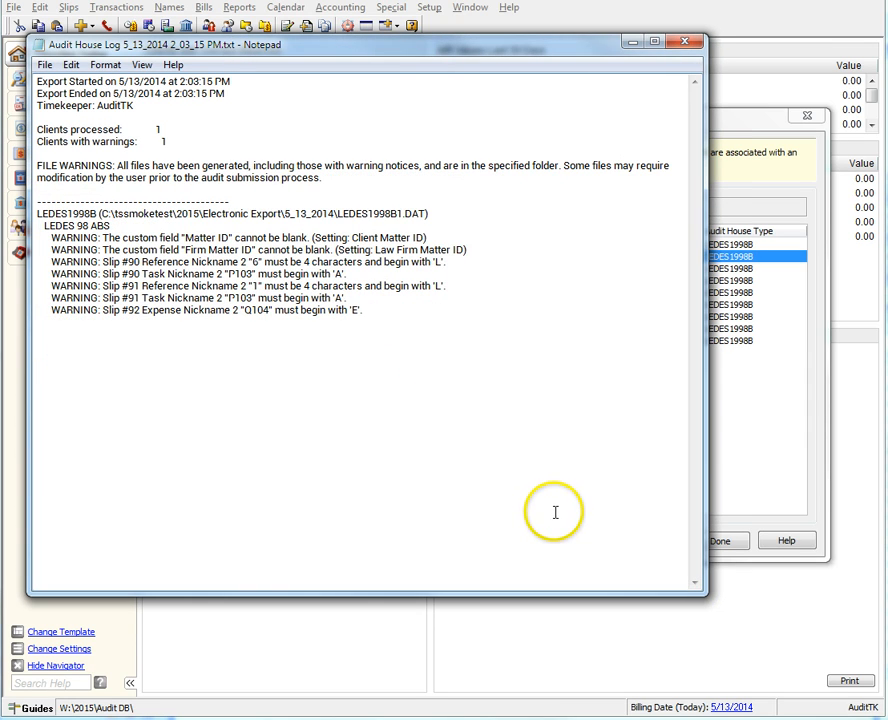
mouse_move(347, 270)
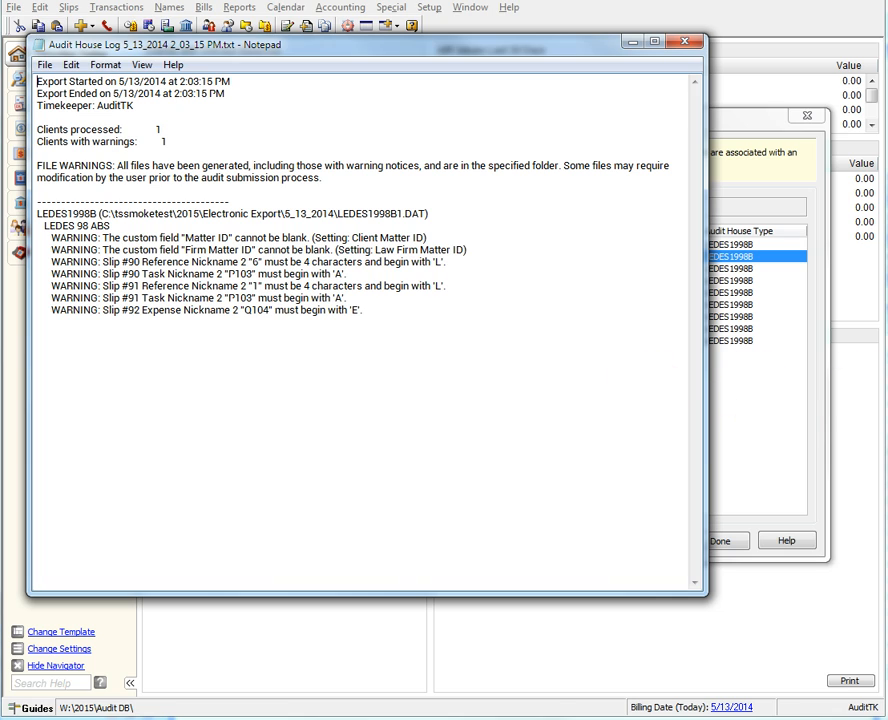
mouse_move(684, 44)
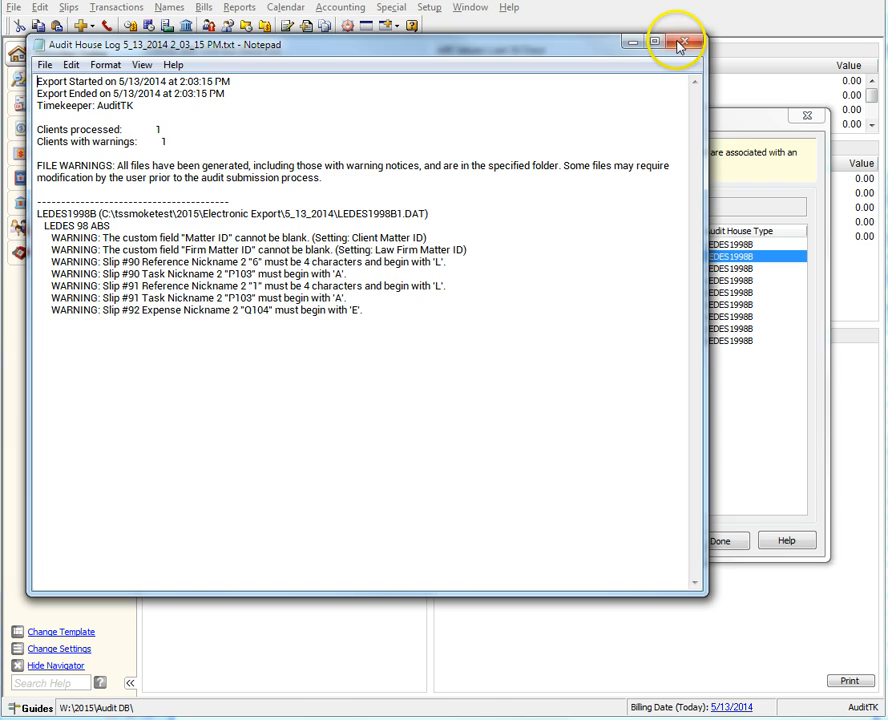
- Close the Notepad Audit House Log after reading its missing-field and nickname warnings
click(679, 43)
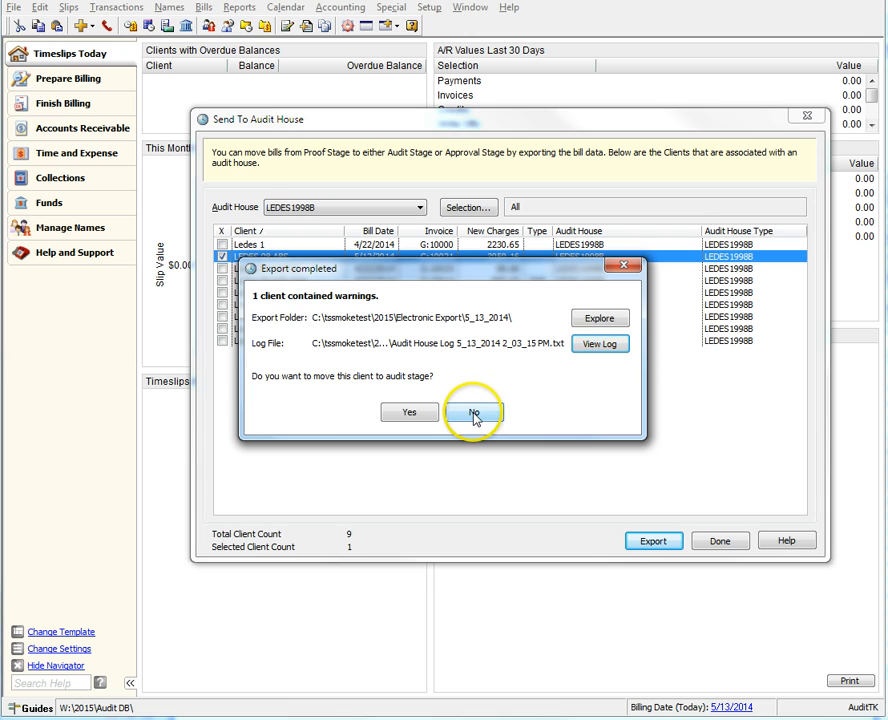
- Decline moving LEDES 98 ABS to audit stage and close Send To Audit House
click(474, 412)
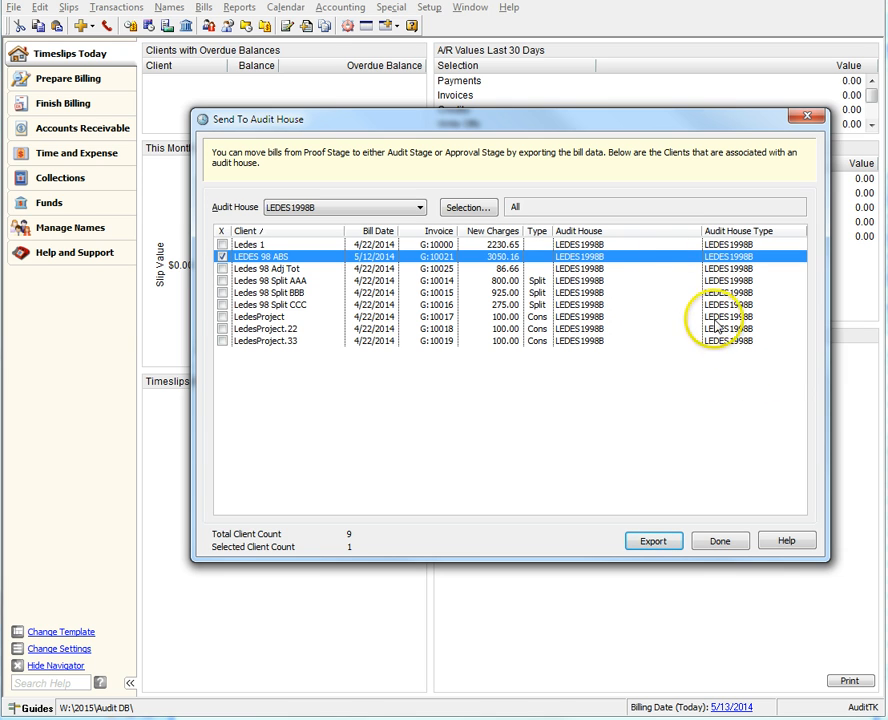
click(719, 540)
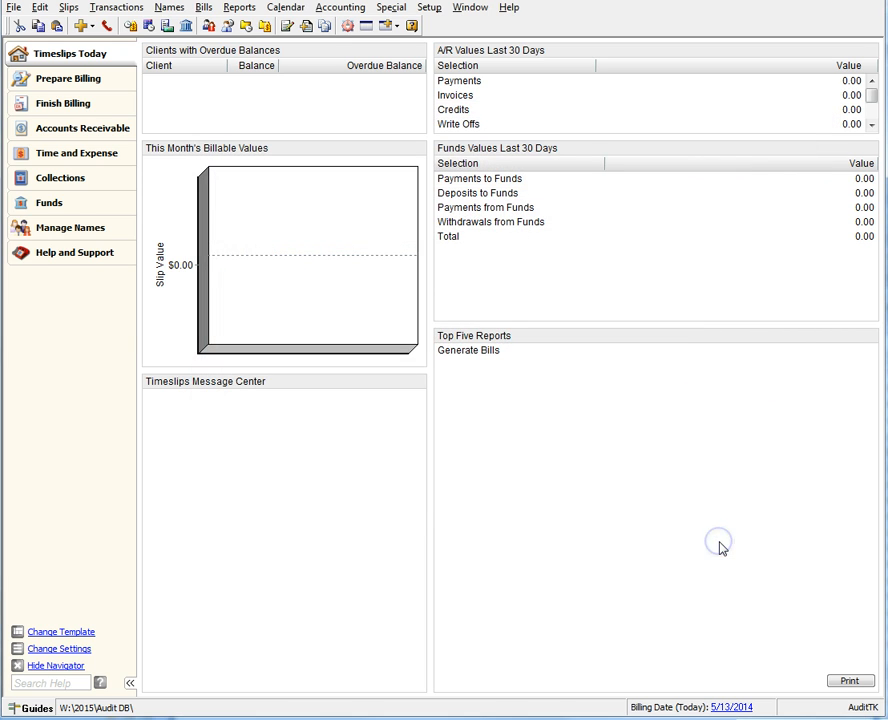